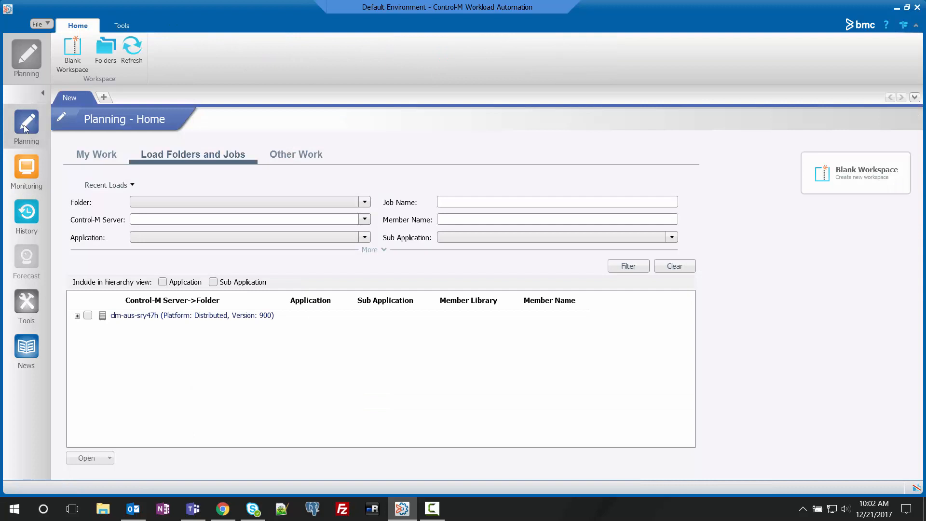
Load the UserDailyExample folder from the server into a new workspace.
click(77, 315)
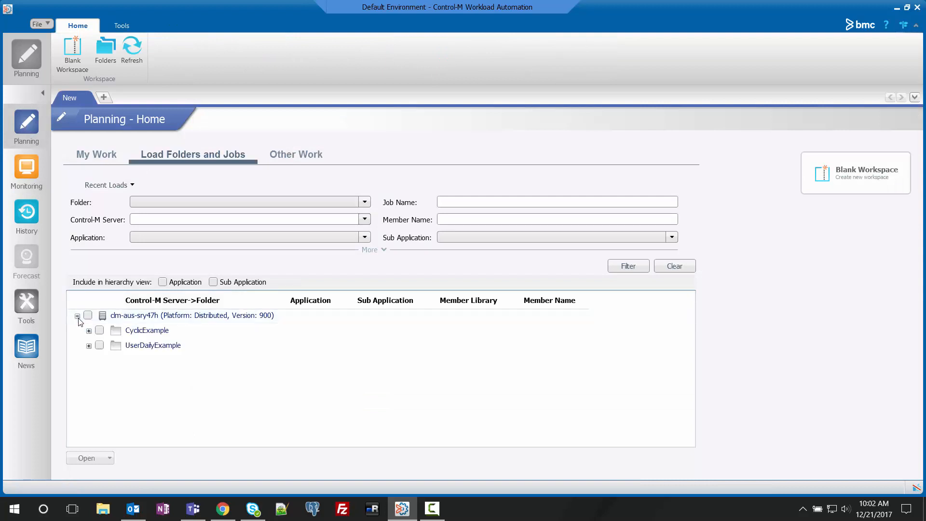
click(153, 345)
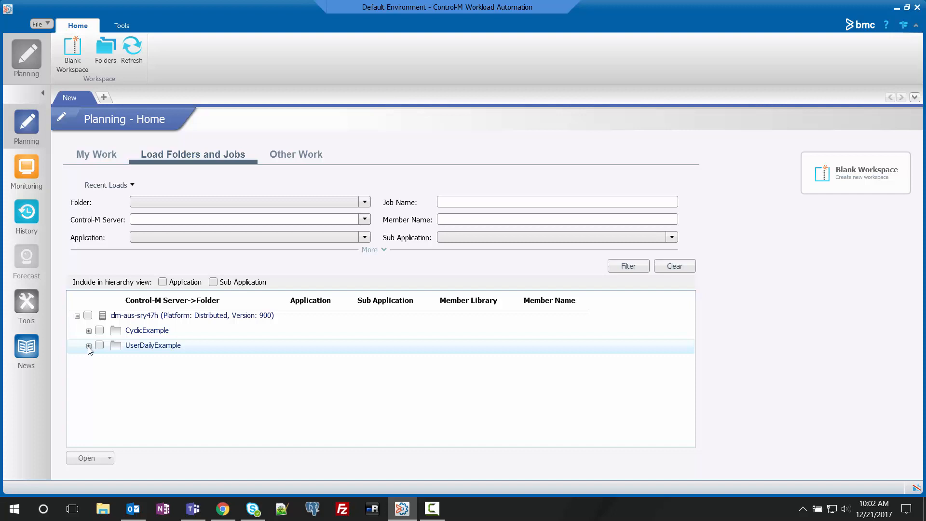
click(100, 345)
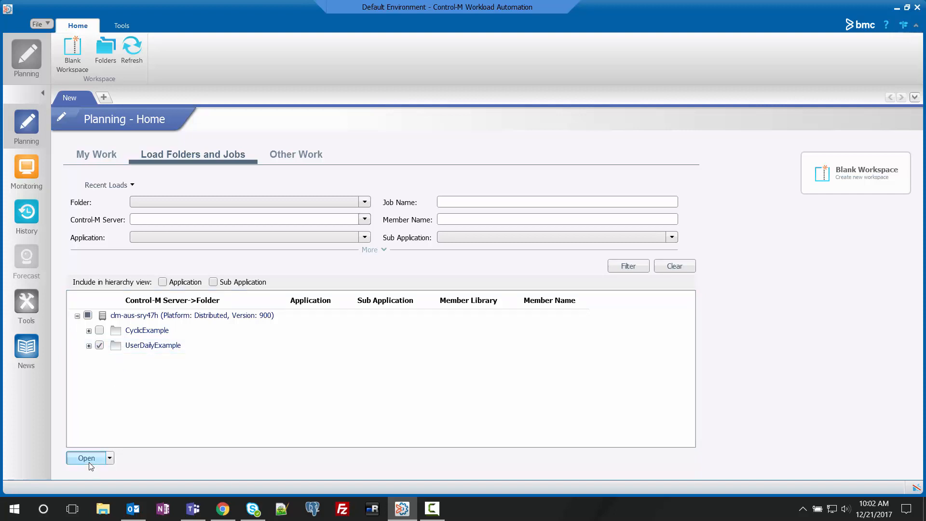
click(85, 458)
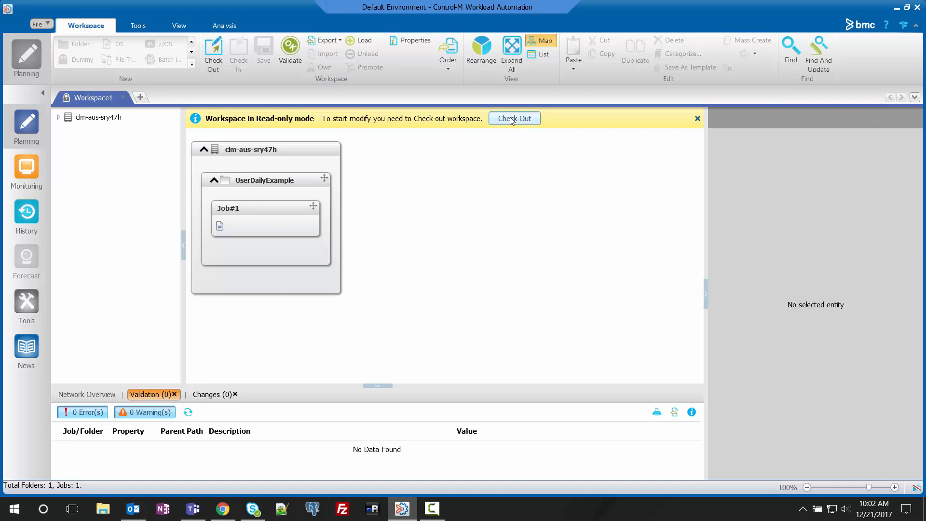
Check out Workspace1 from the read-only banner to make it editable.
click(513, 118)
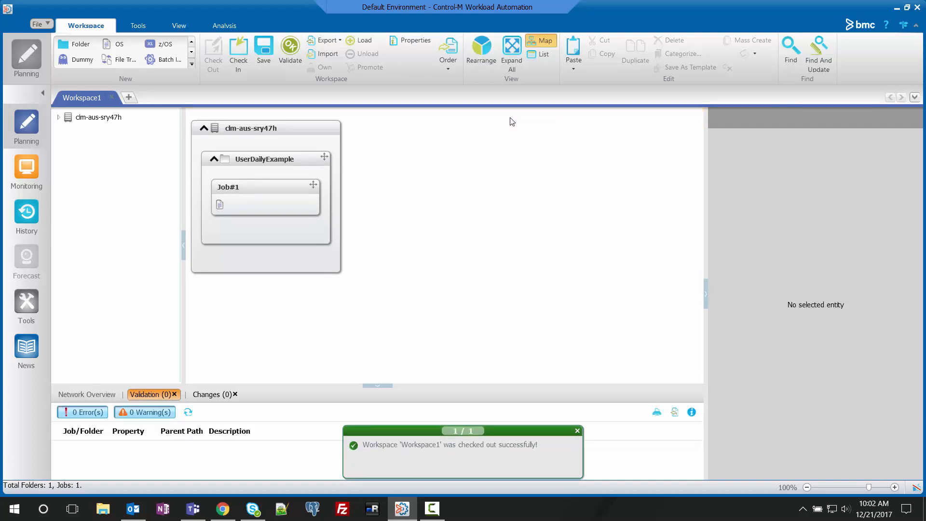
mouse_move(494, 156)
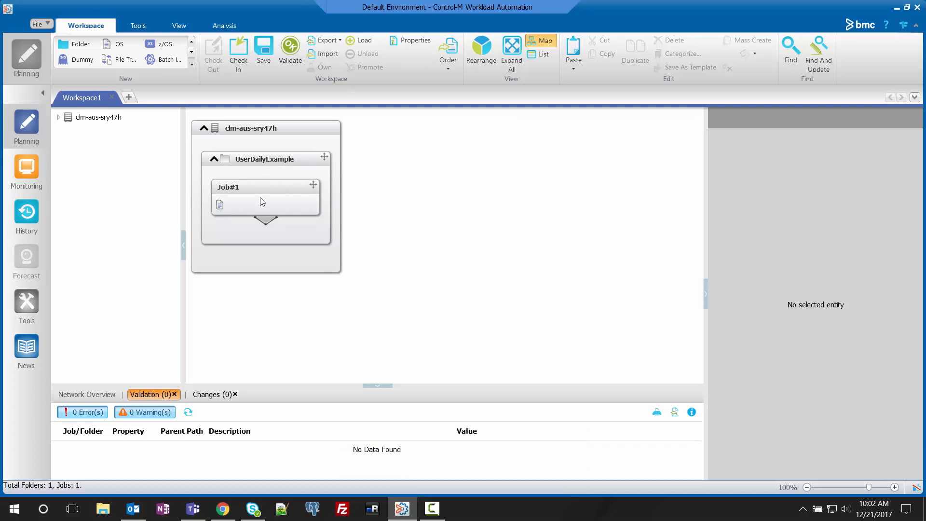
Select Job#1 and view its Every Day scheduling settings.
click(266, 195)
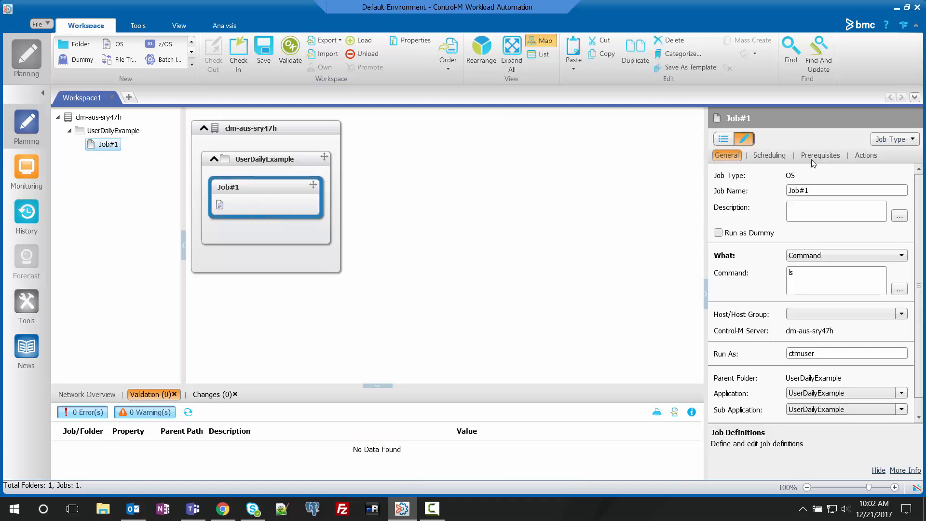
click(768, 155)
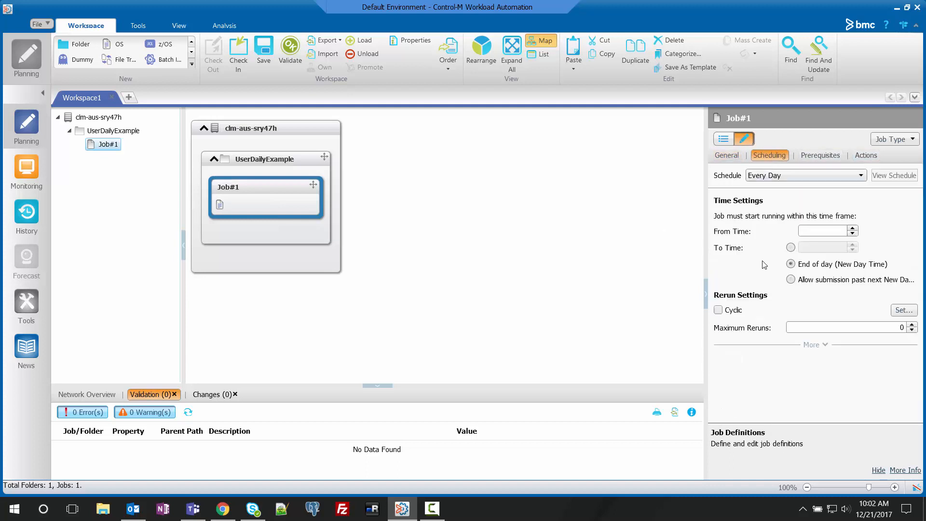
mouse_move(777, 247)
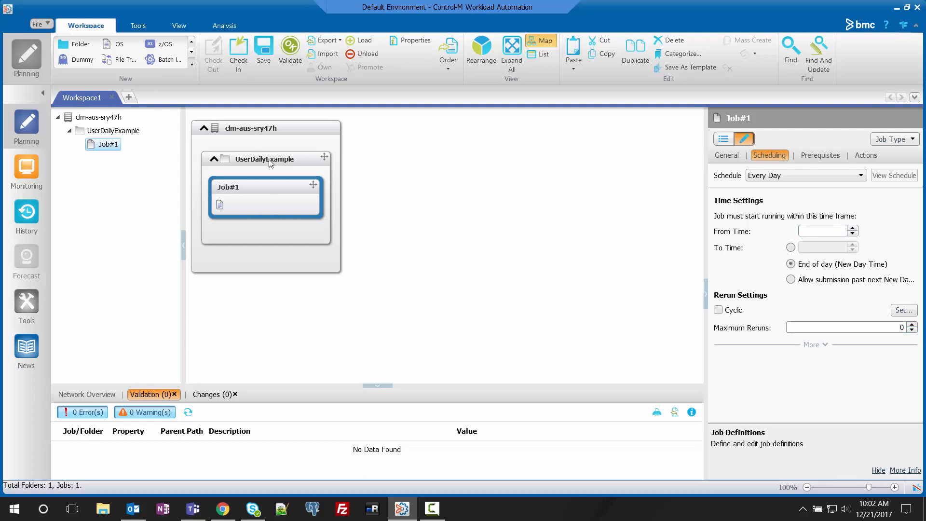
Change the UserDailyExample folder's Order Method to None (Manual Order).
click(265, 159)
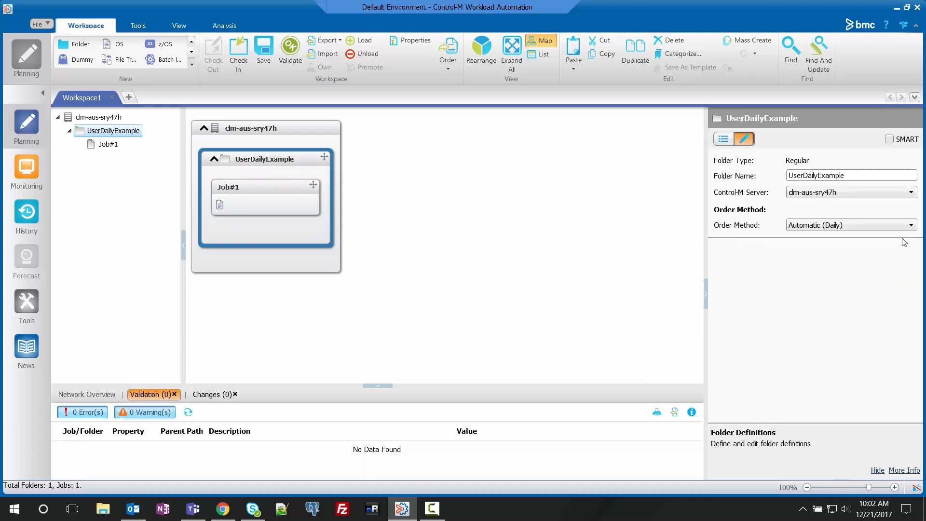
mouse_move(714, 242)
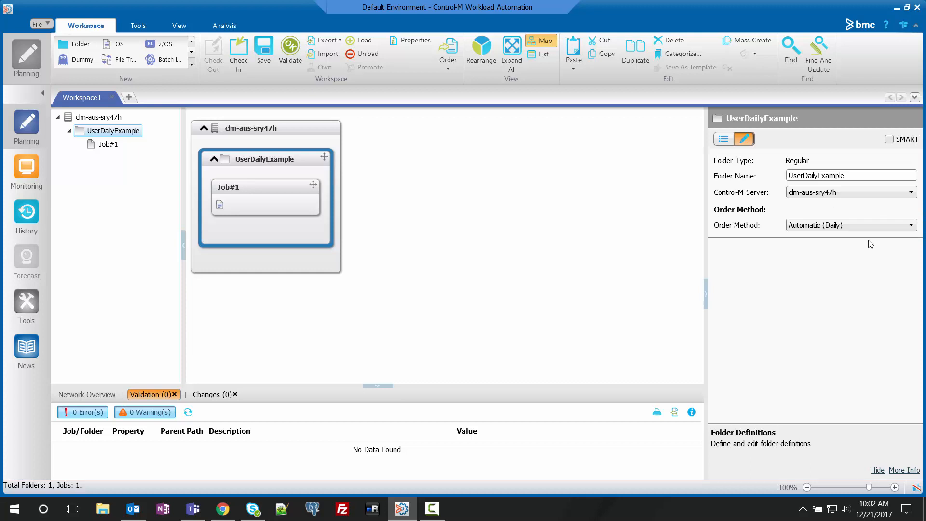
click(849, 226)
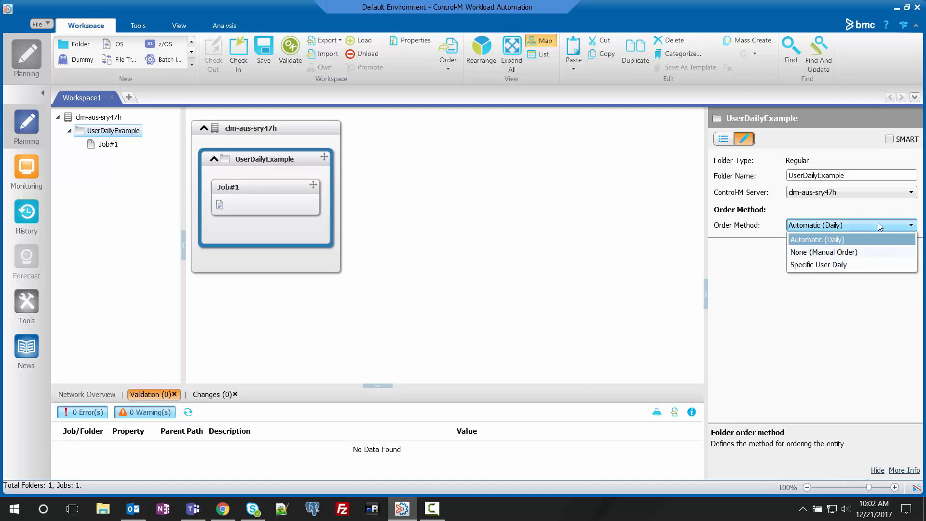
mouse_move(876, 237)
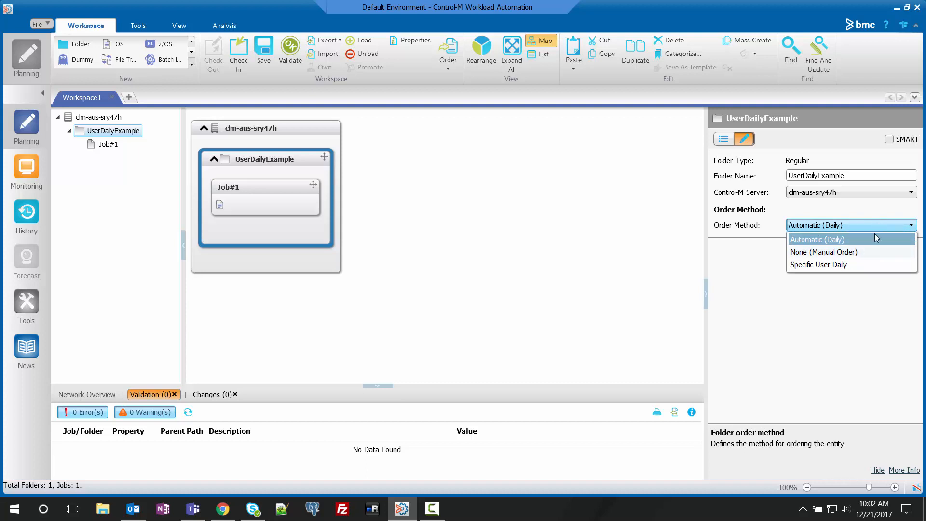
mouse_move(822, 252)
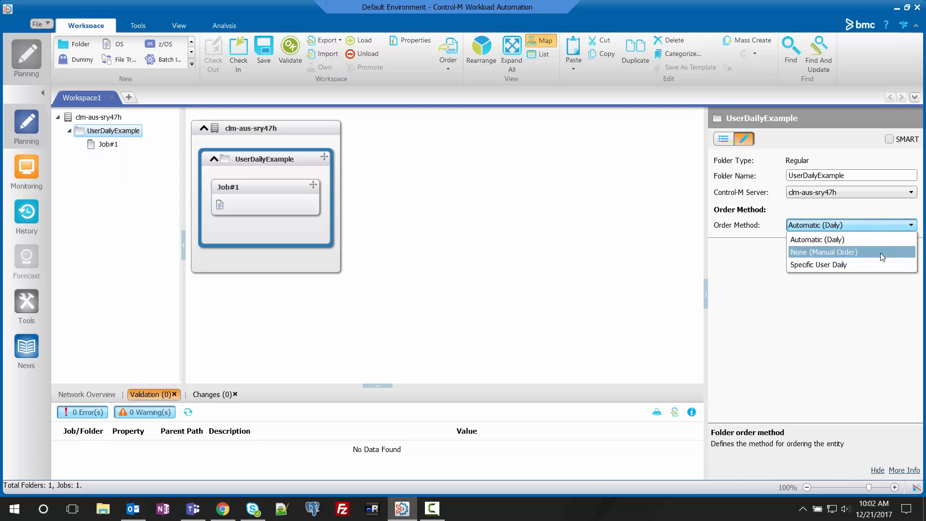
click(823, 252)
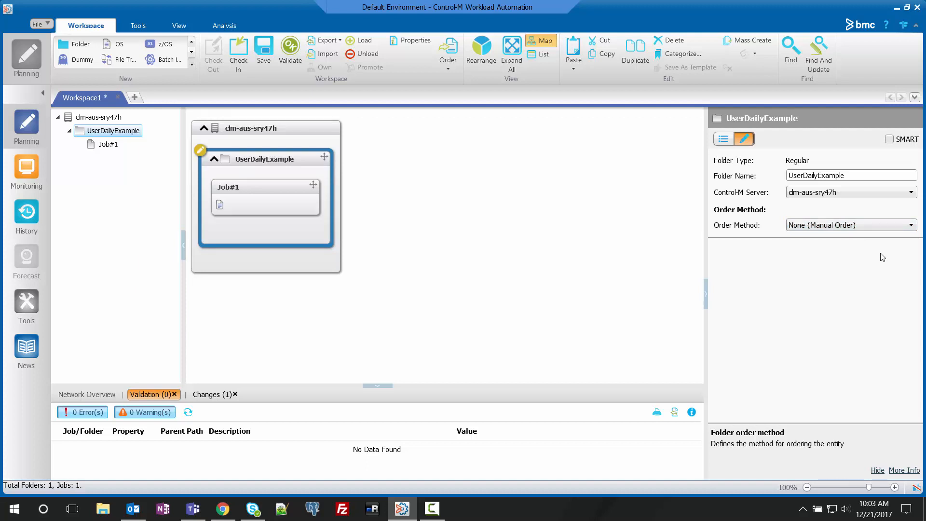
mouse_move(875, 239)
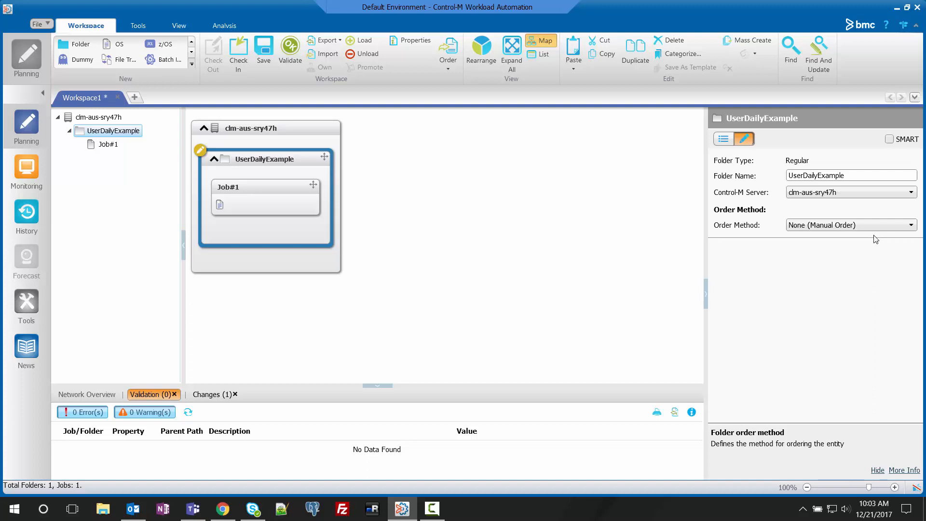
mouse_move(878, 244)
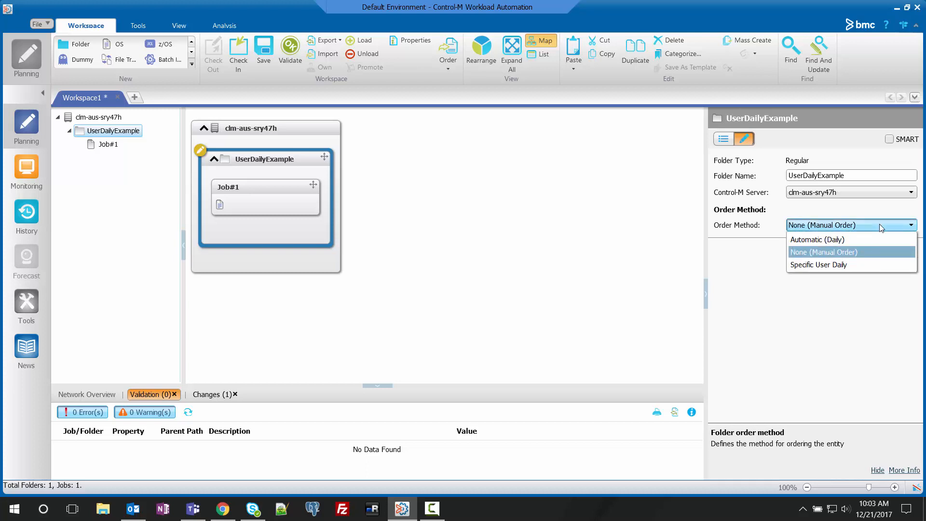
click(818, 265)
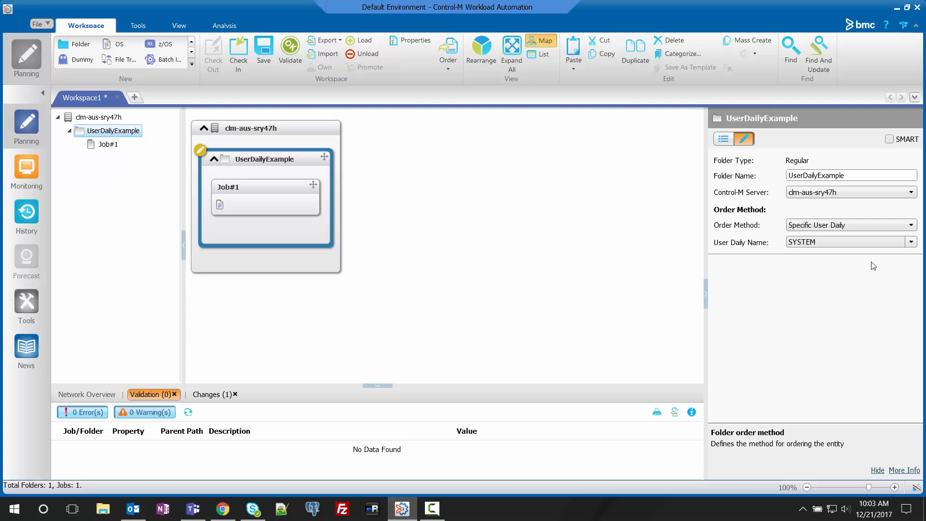
click(849, 242)
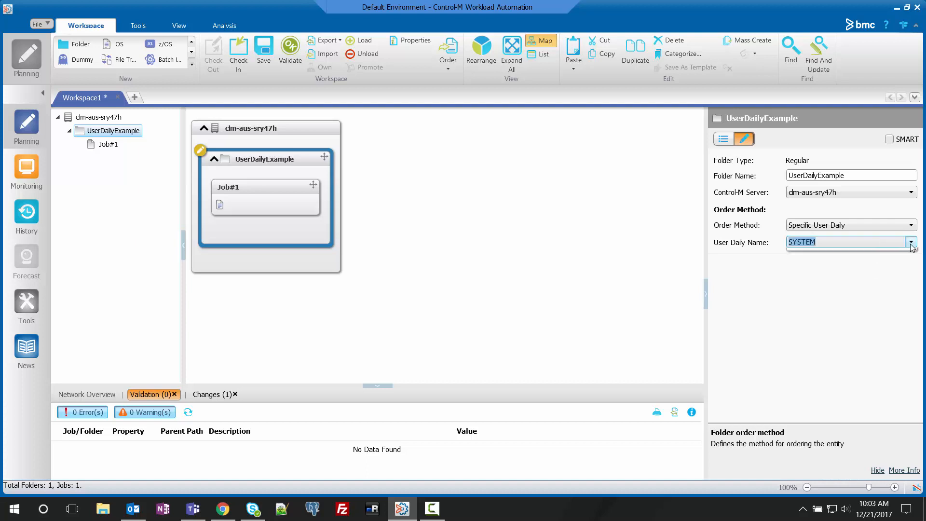
click(911, 242)
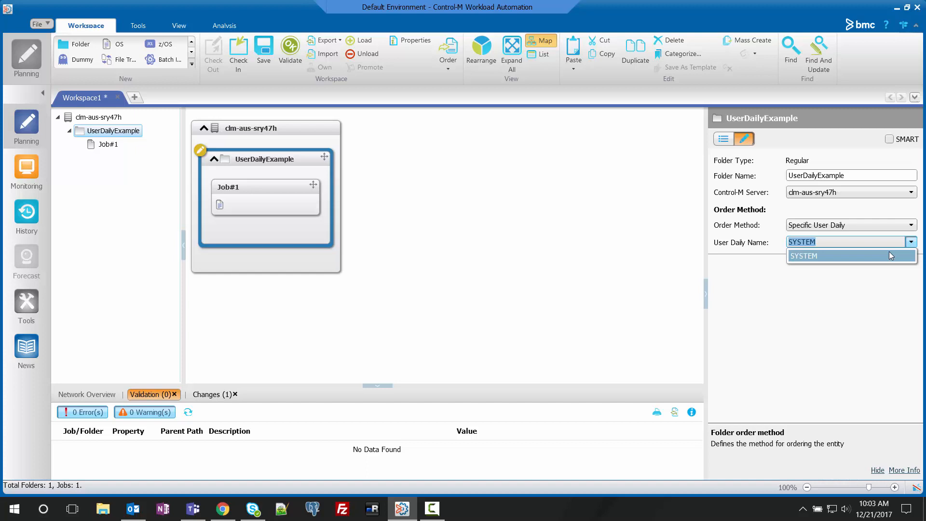
mouse_move(889, 258)
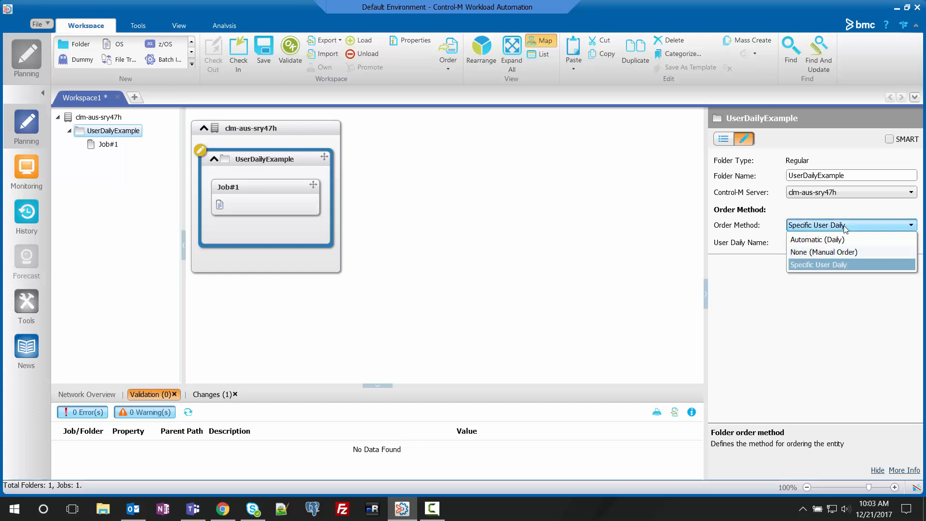
click(823, 252)
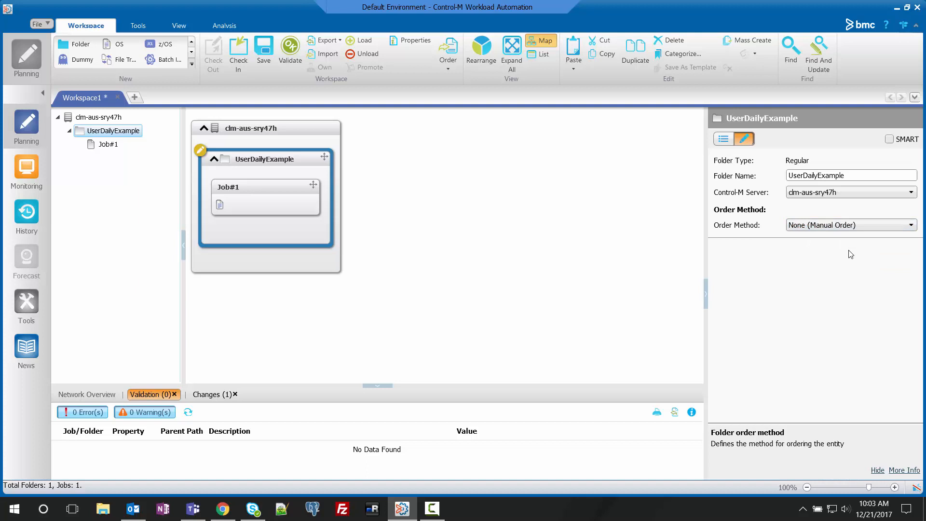
mouse_move(404, 230)
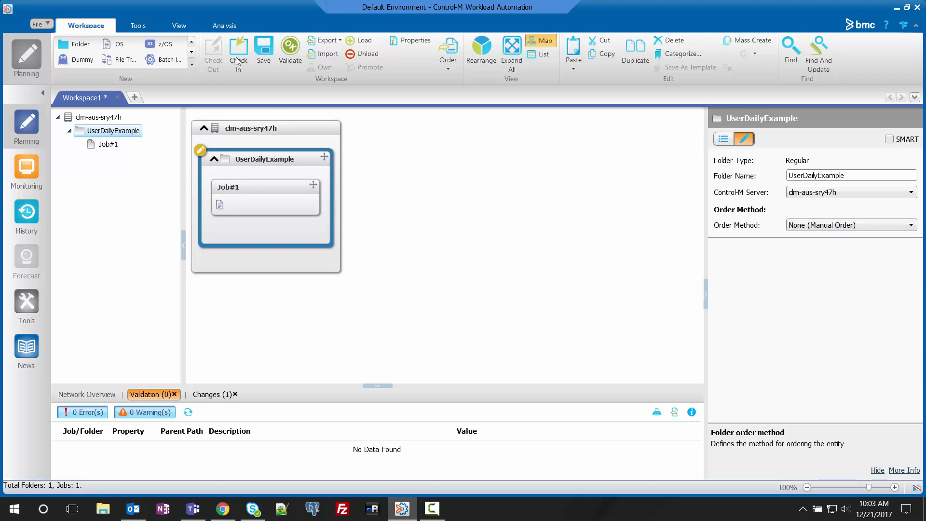
Check in Workspace1, confirming and closing the check-in summary.
click(238, 52)
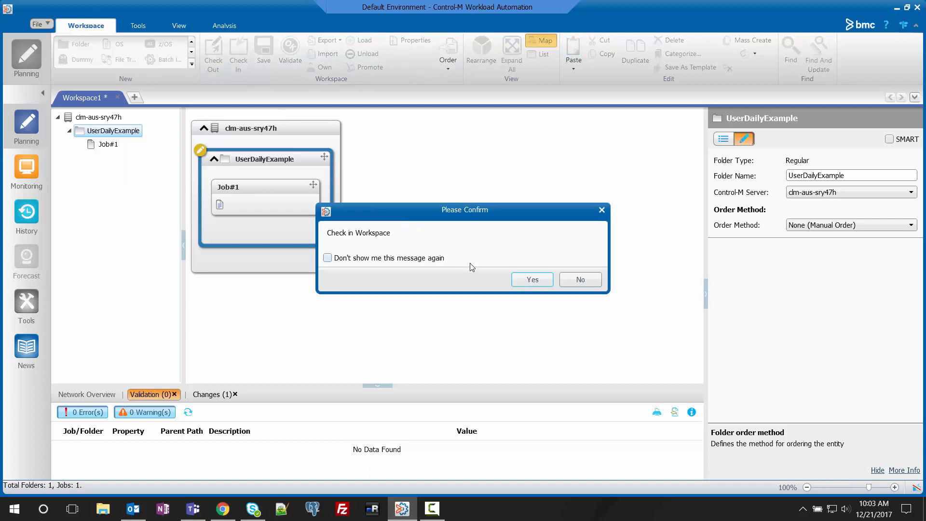
click(531, 279)
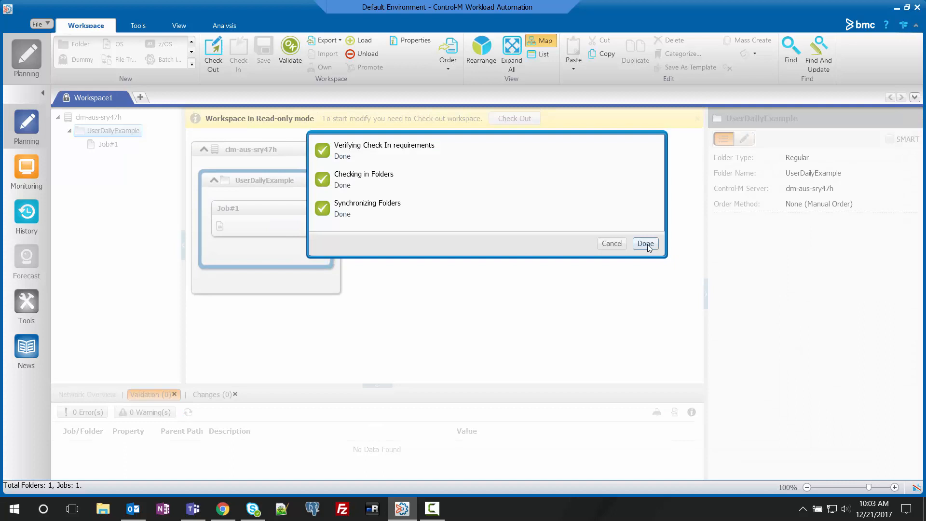
click(644, 243)
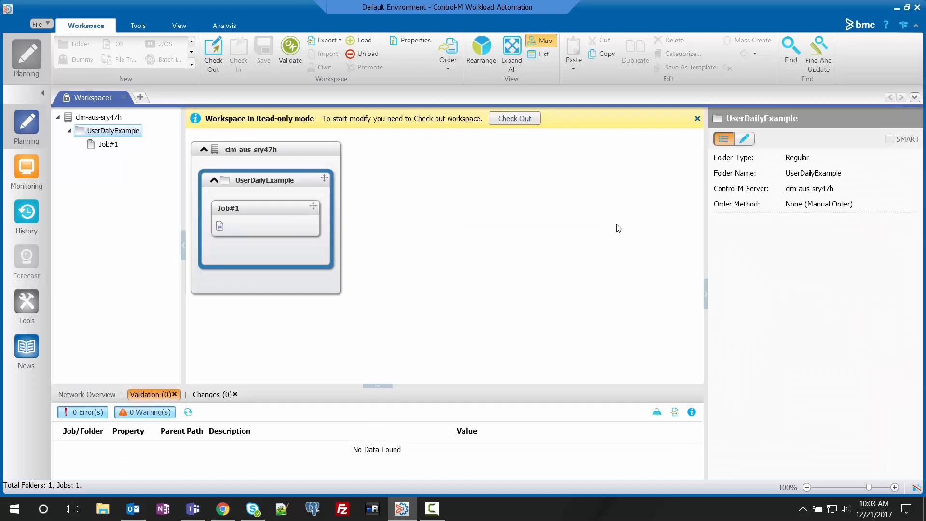